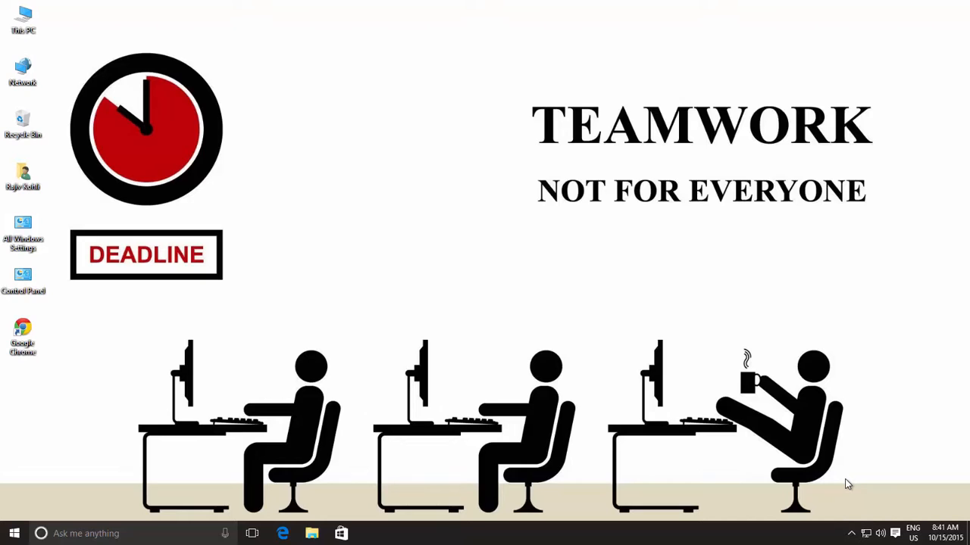
{"action": "mouse_move", "coordinate": [933, 530]}
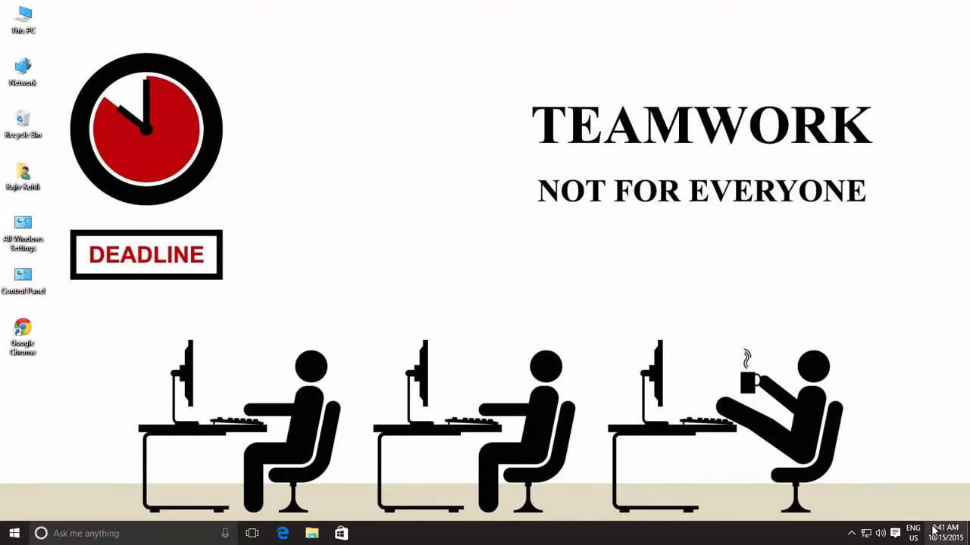
Open Date & time settings and reach the Additional Clocks tab via Related settings.
{"action": "left_click", "coordinate": [945, 533]}
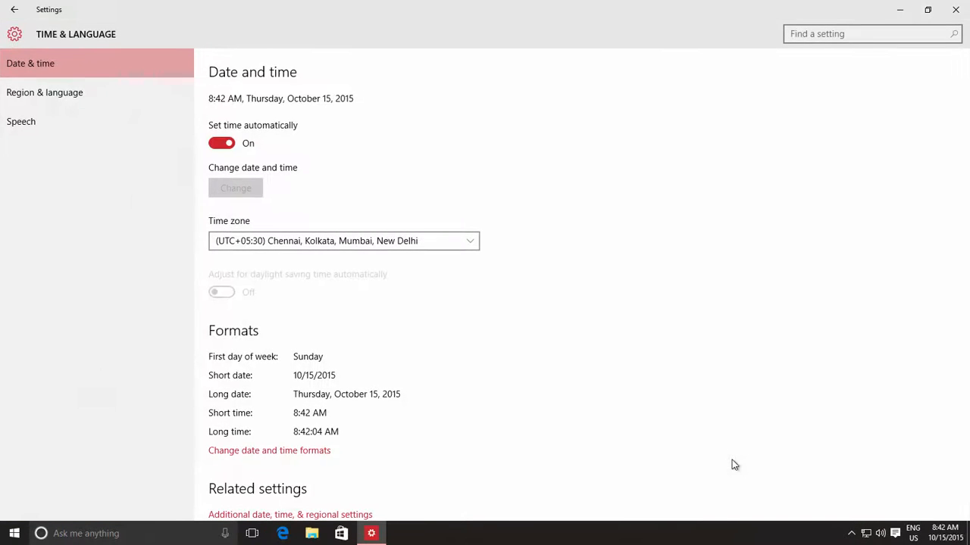
{"action": "scroll", "scroll_direction": "down", "scroll_amount": 3}
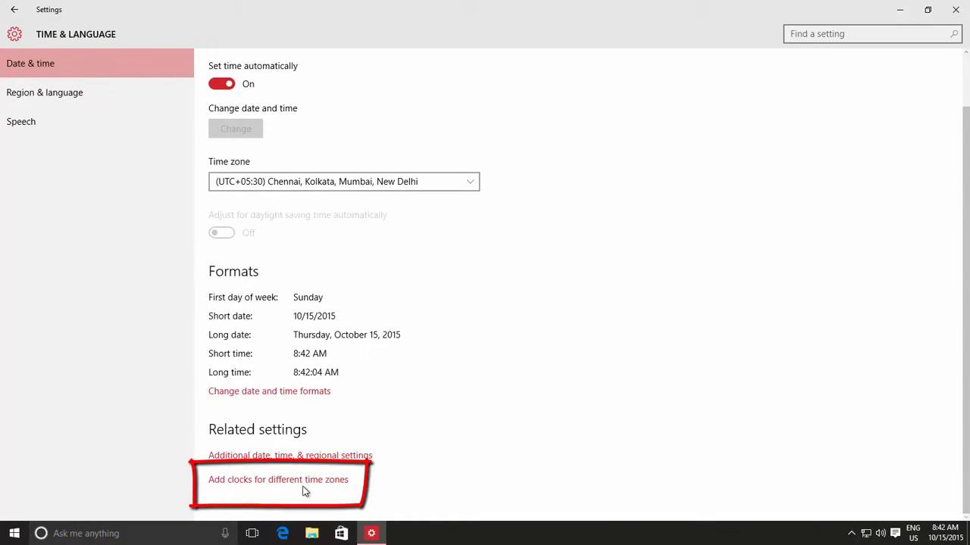
{"action": "left_click", "coordinate": [278, 480]}
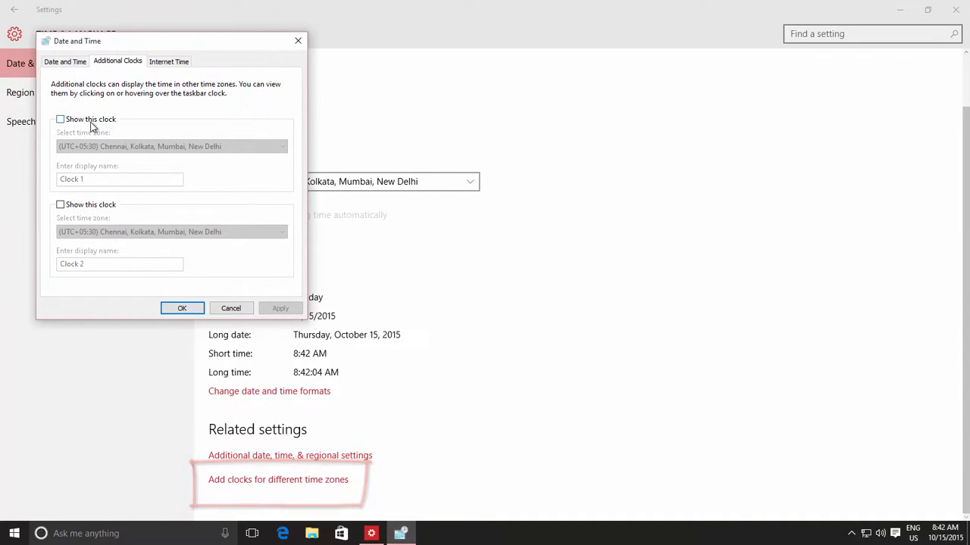
Enable the first extra clock with (UTC+05:00) Islamabad, Karachi, named 'Karachi'.
{"action": "left_click", "coordinate": [60, 119]}
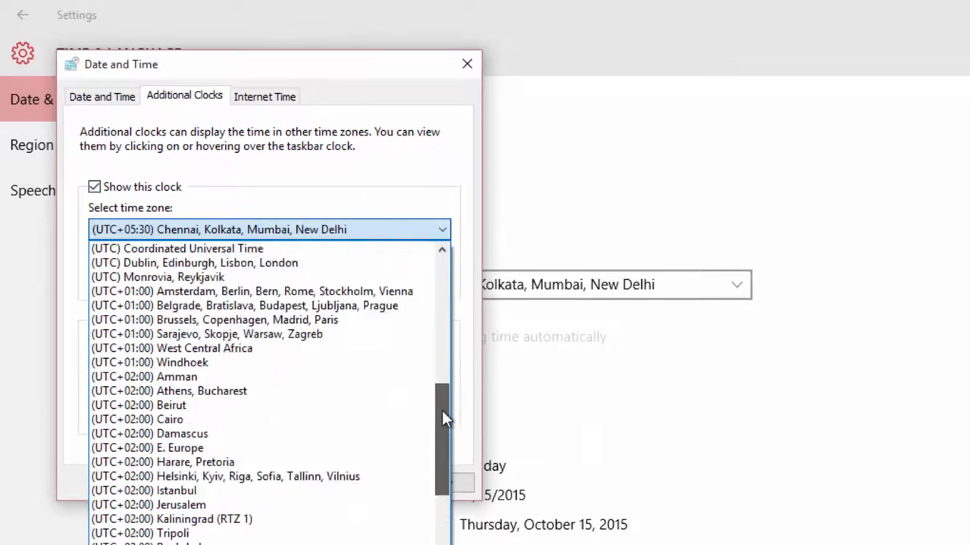
{"action": "scroll", "scroll_direction": "down", "scroll_amount": 3}
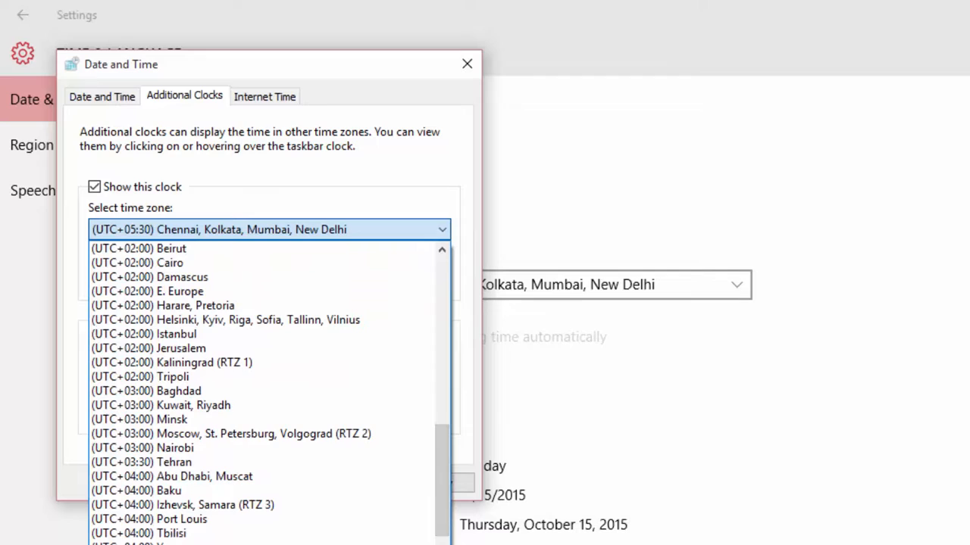
{"action": "scroll", "scroll_direction": "down", "scroll_amount": 3}
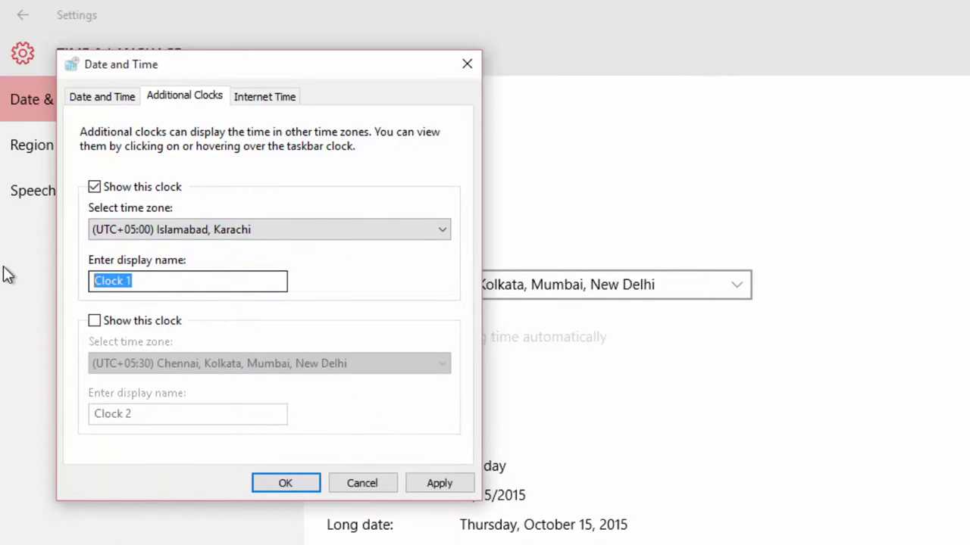
{"action": "type", "text": "Karachi"}
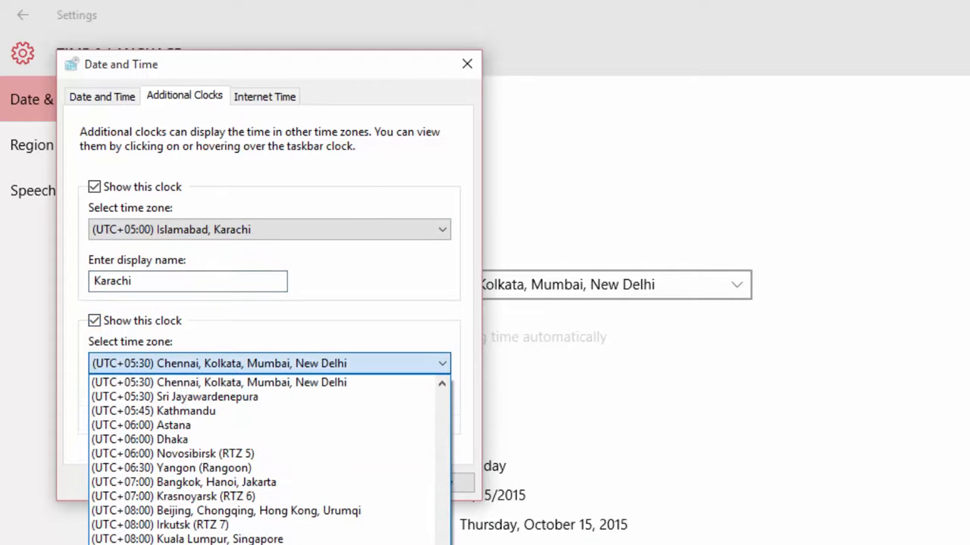
Set the second clock to (UTC-08:00) Pacific Time, name it 'USA', save, and view the flyout.
{"action": "scroll", "scroll_direction": "up", "scroll_amount": 3}
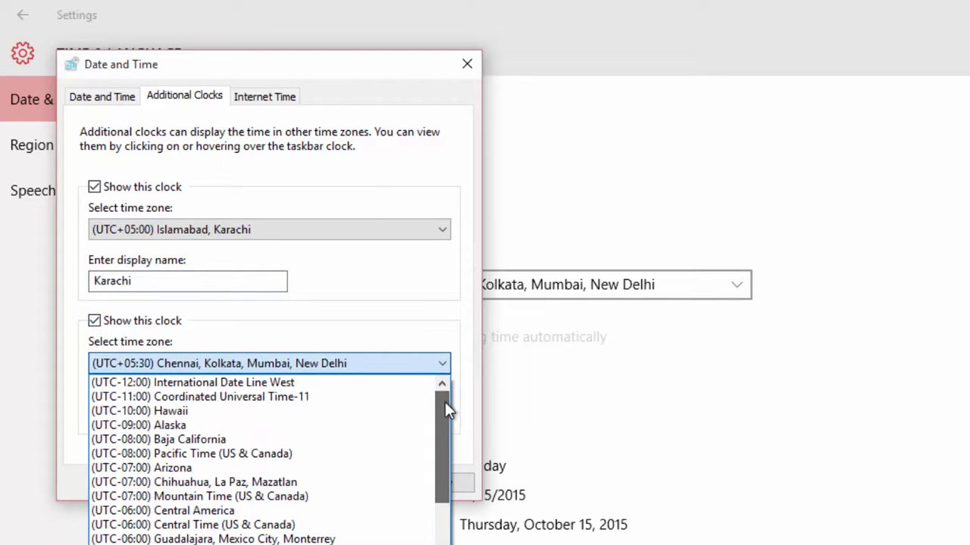
{"action": "left_click", "coordinate": [191, 454]}
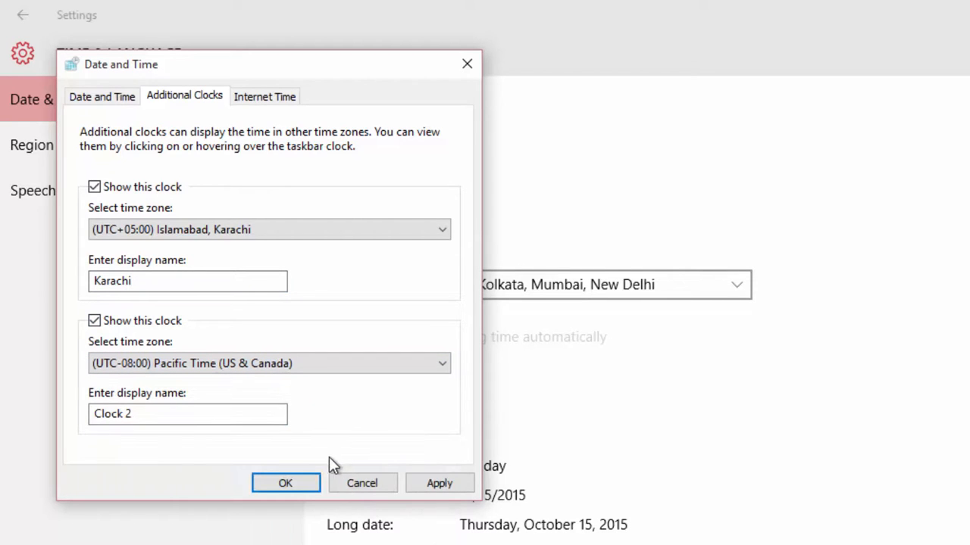
{"action": "type", "text": "USA"}
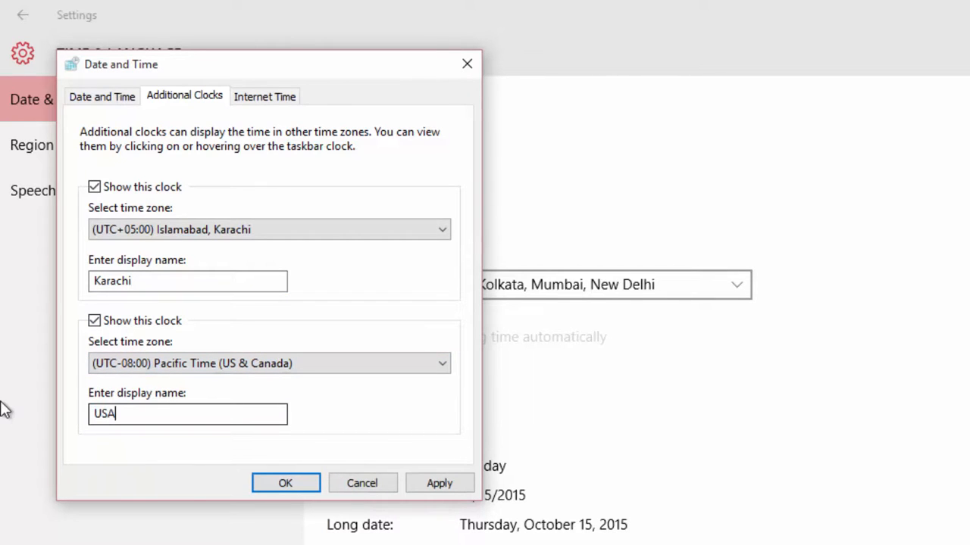
{"action": "left_click", "coordinate": [286, 483]}
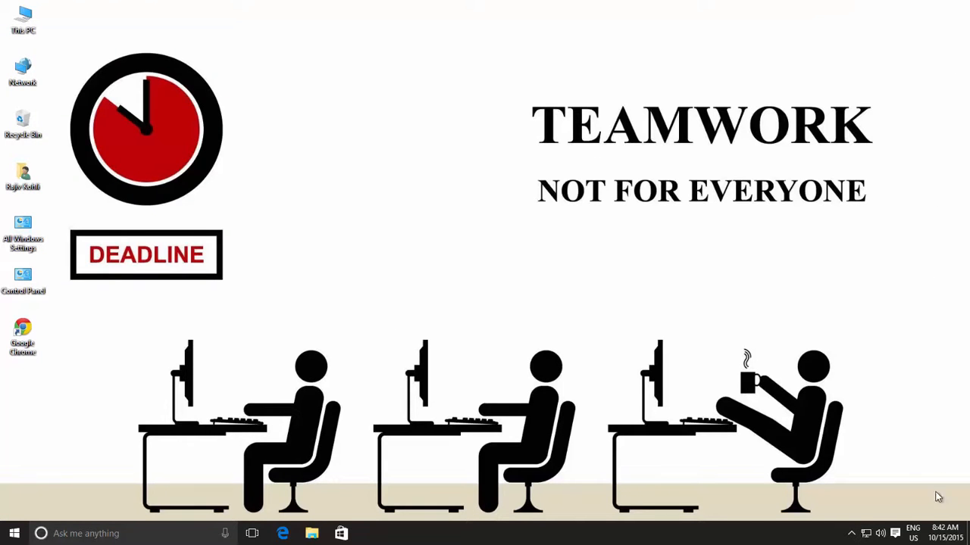
{"action": "left_click", "coordinate": [942, 532]}
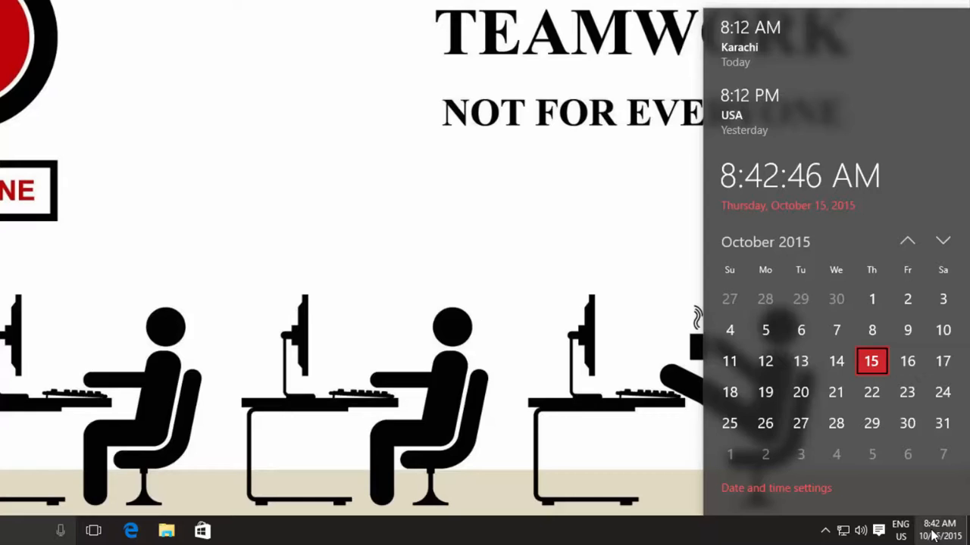
{"action": "mouse_move", "coordinate": [786, 111]}
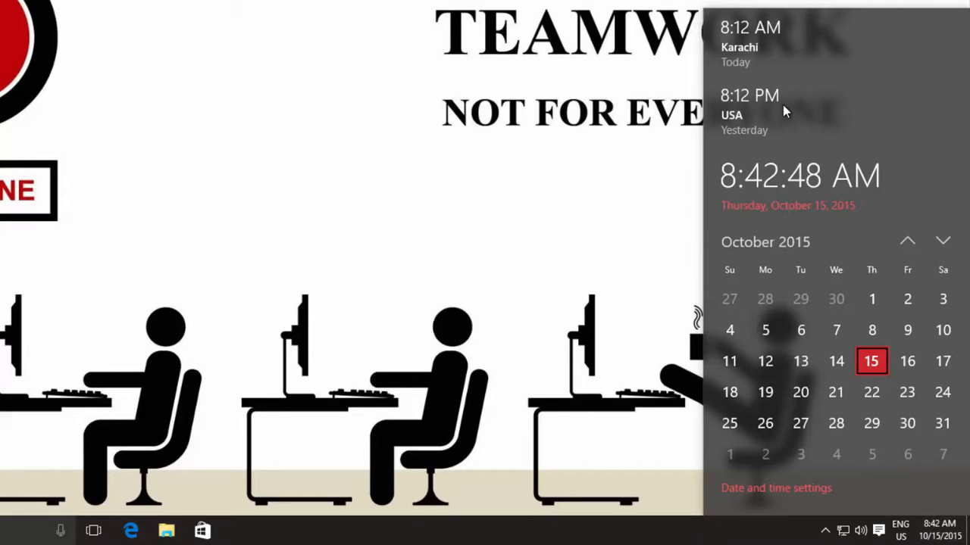
{"action": "mouse_move", "coordinate": [788, 47]}
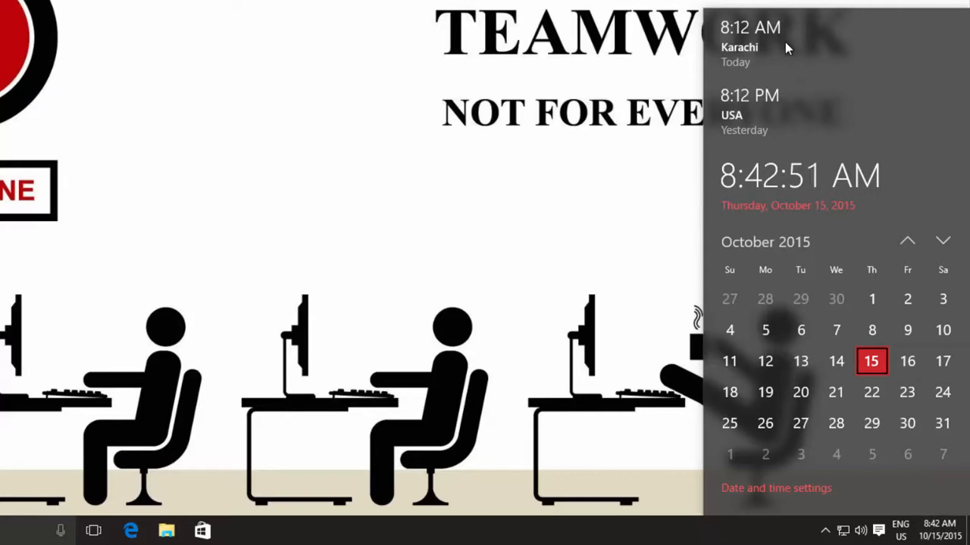